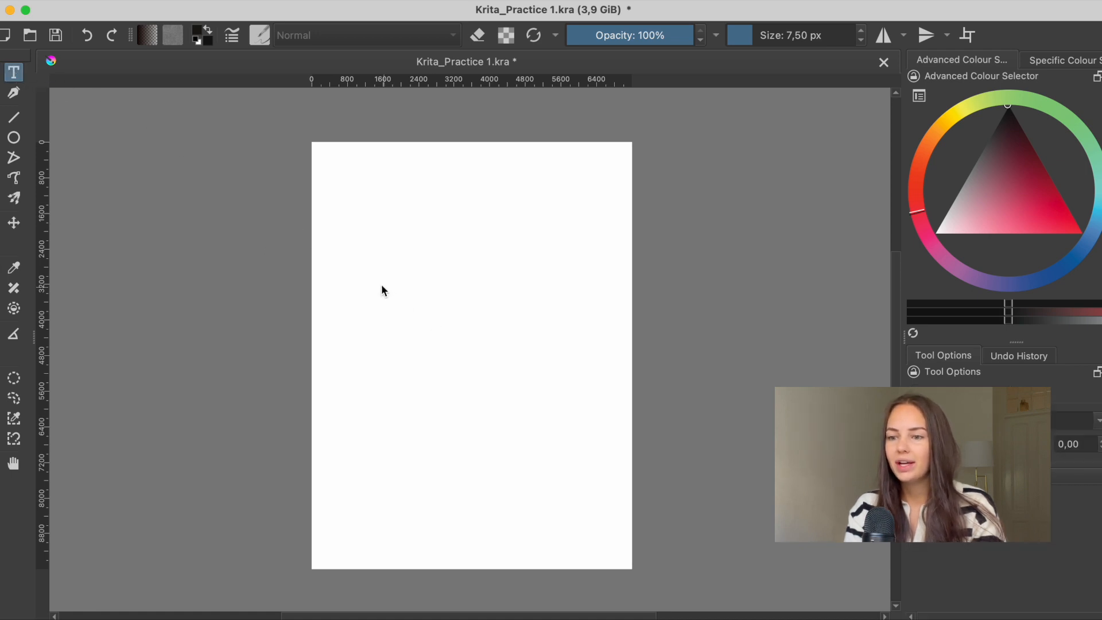
Create a text box on the page reading 'This is a tutorial'
left_click_drag(380, 281, 562, 386)
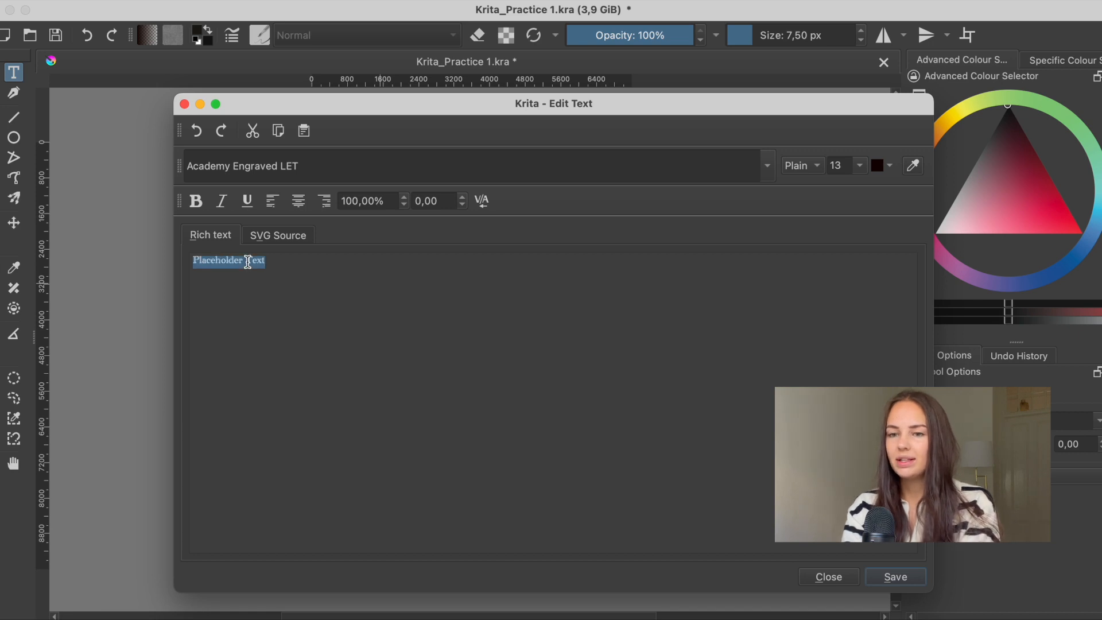
type("This is a te")
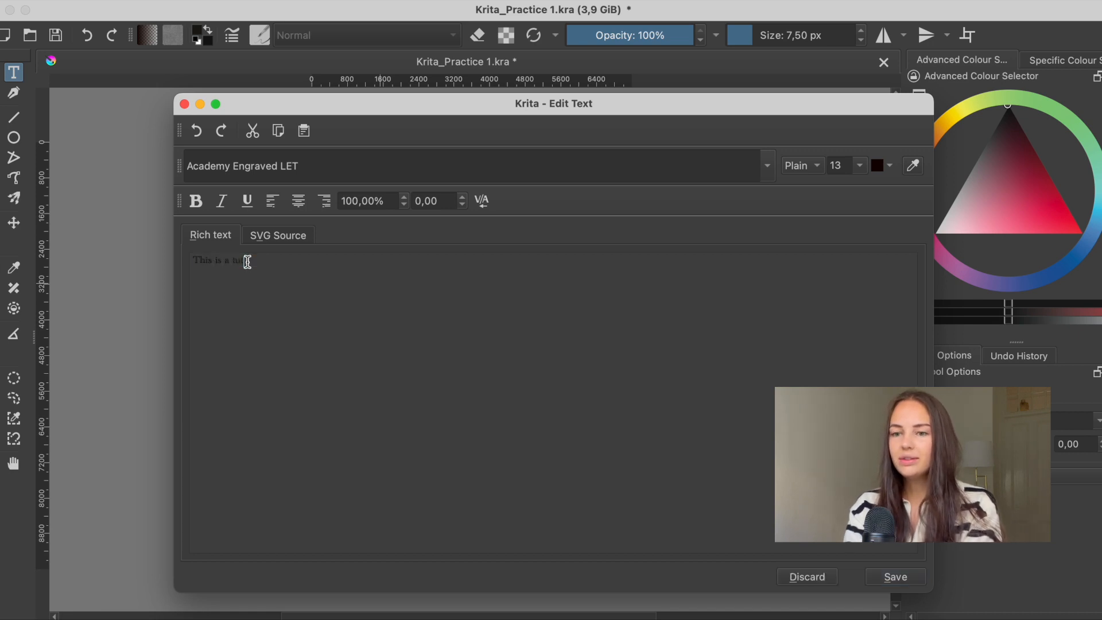
type("tutorial")
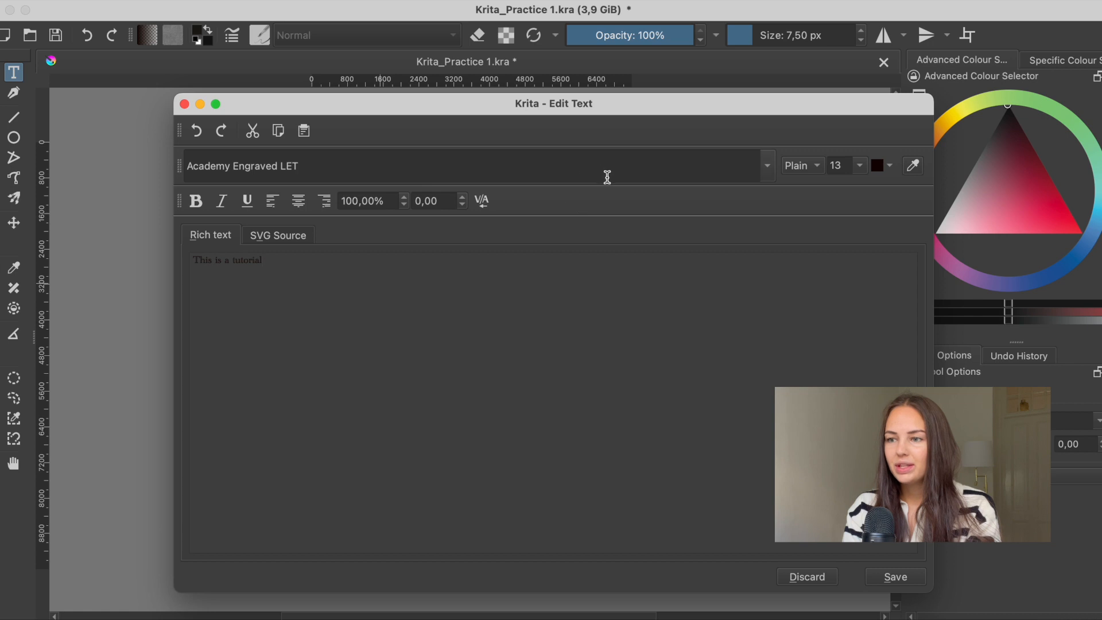
Style the text as Playfair Display at size 64 and apply it to the page
left_click(767, 166)
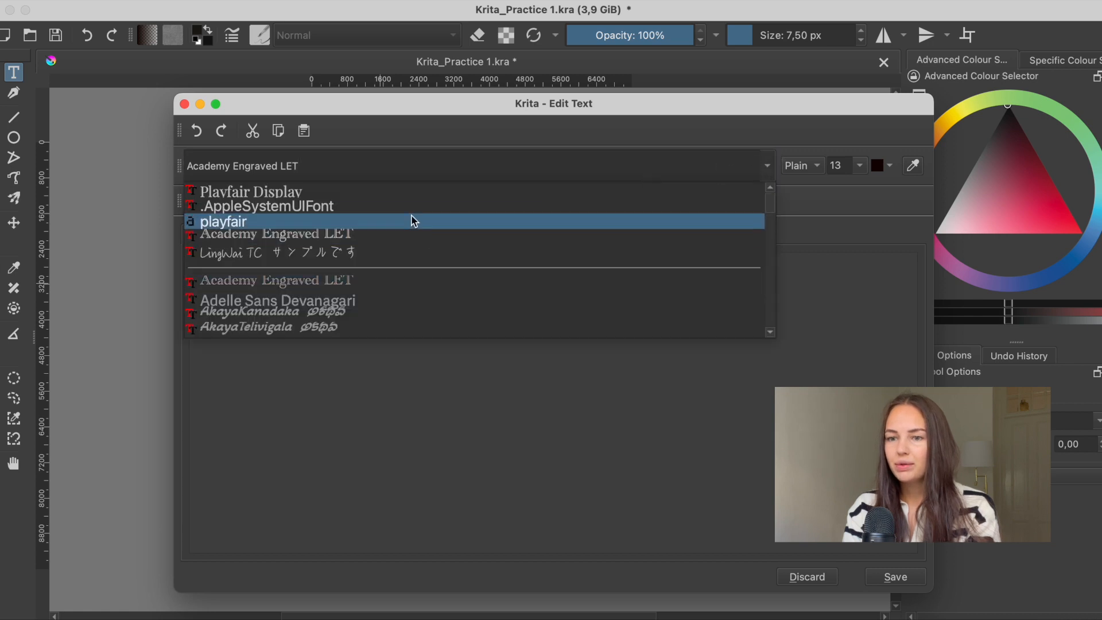
left_click(250, 192)
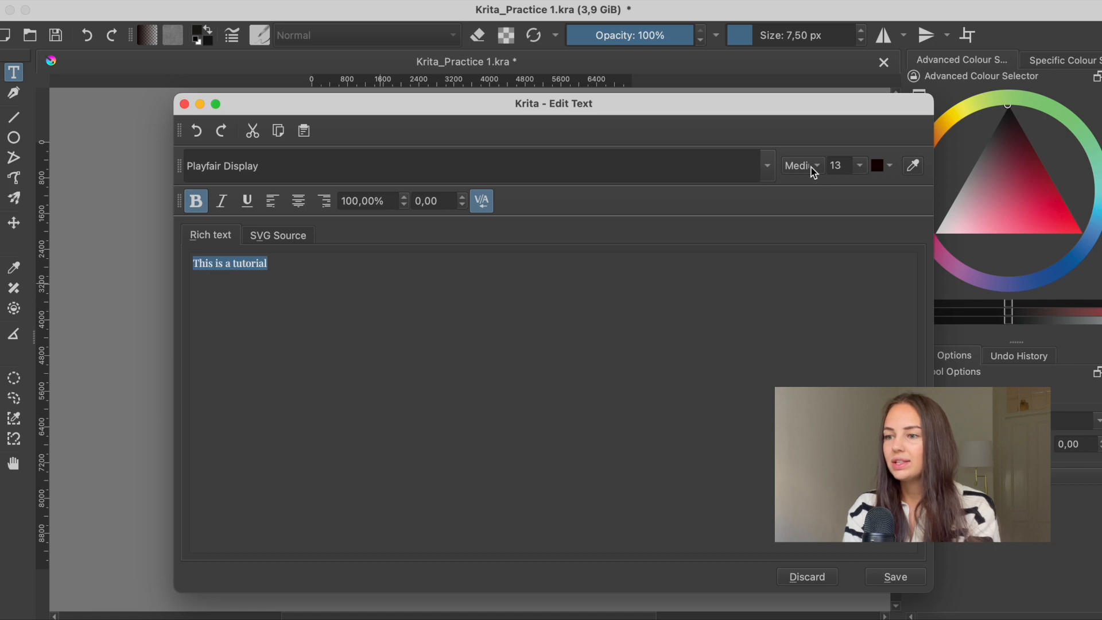
left_click(861, 165)
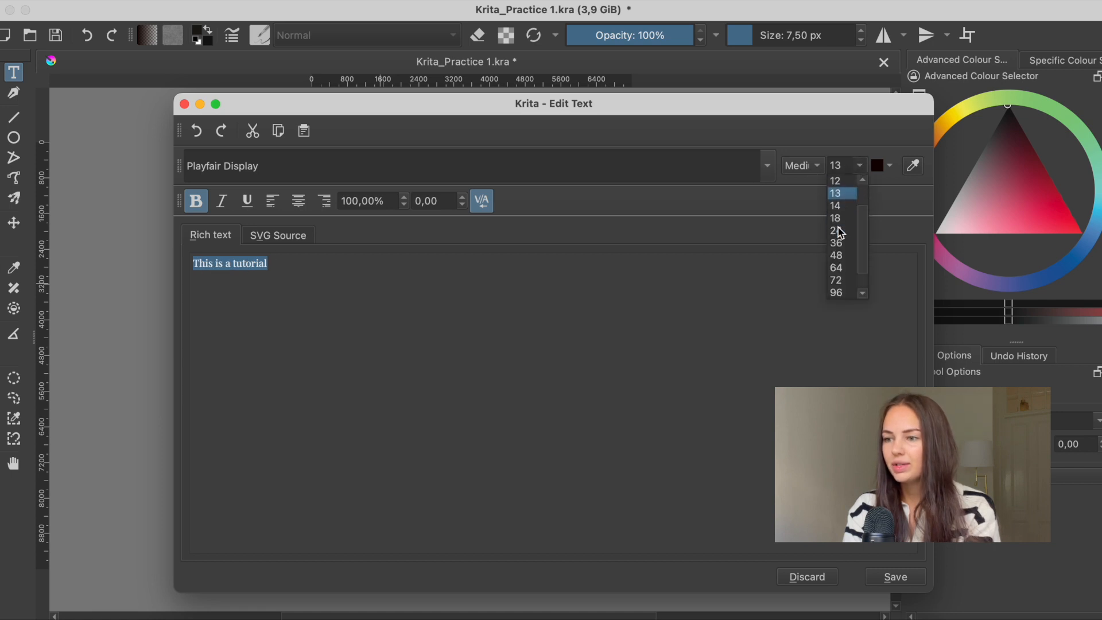
left_click(836, 266)
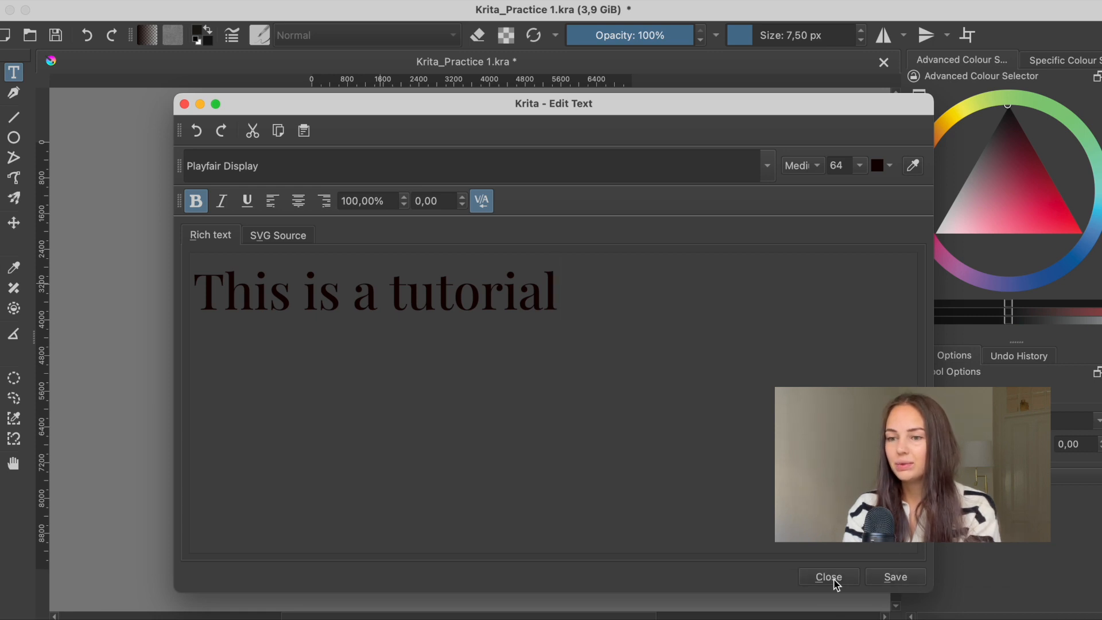
left_click(829, 576)
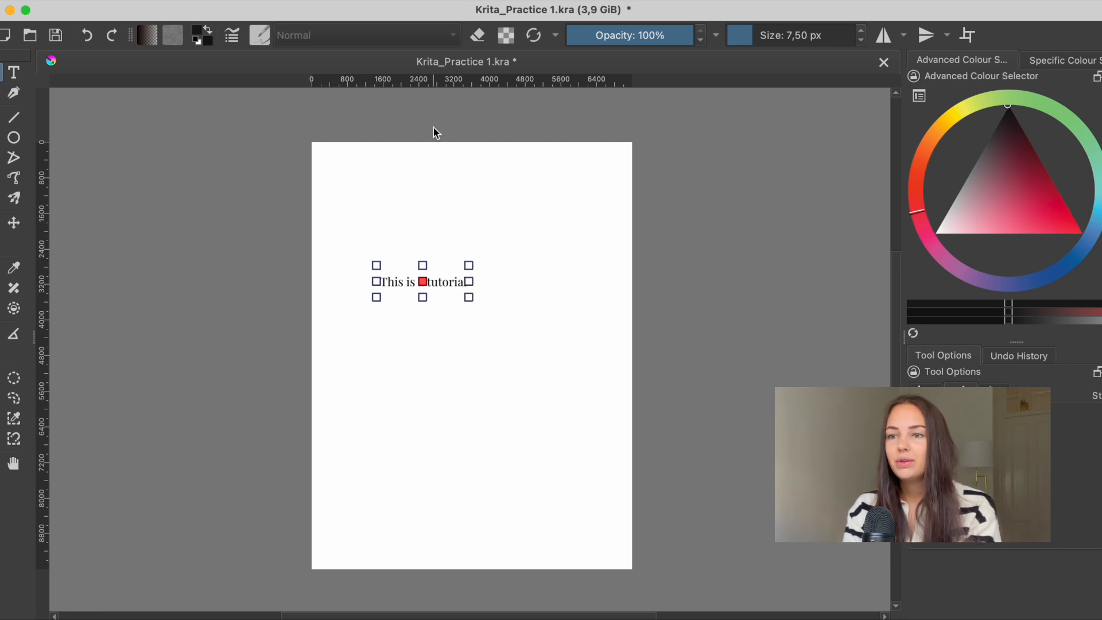
Reach the Settings menu to get to the dockers list
left_click(443, 114)
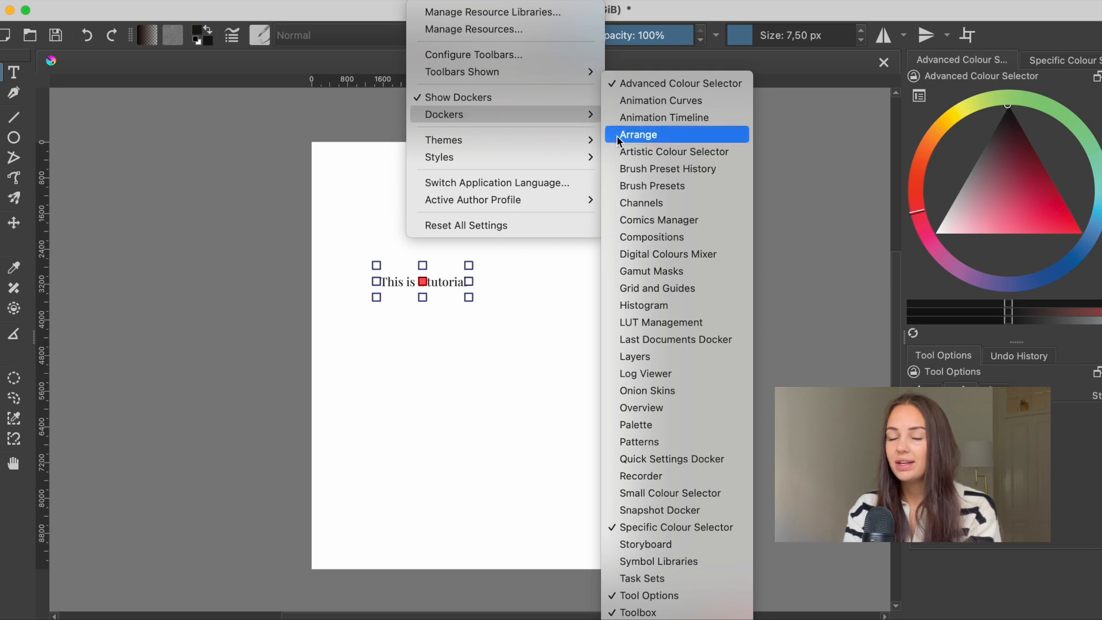
Show the Arrange docker and centre the text horizontally and vertically
left_click(639, 134)
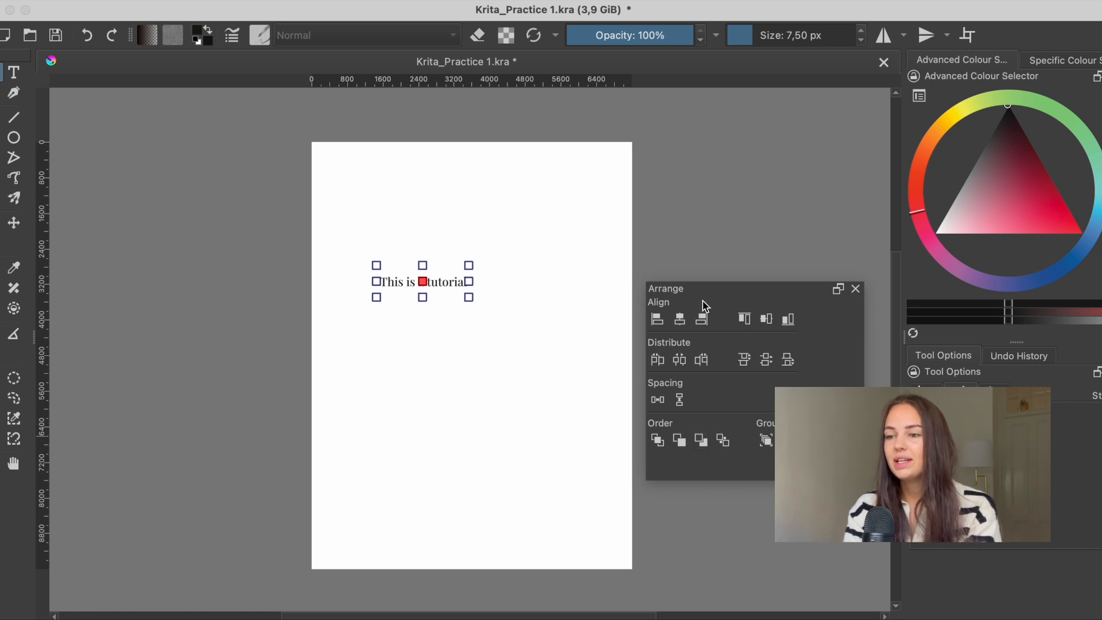
mouse_move(668, 314)
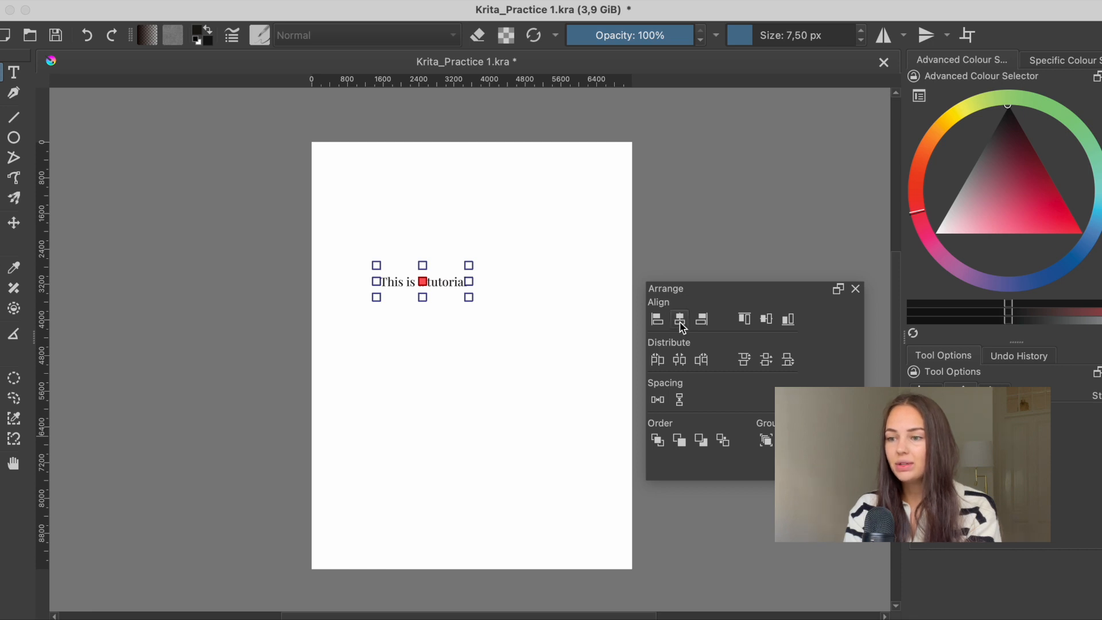
mouse_move(679, 320)
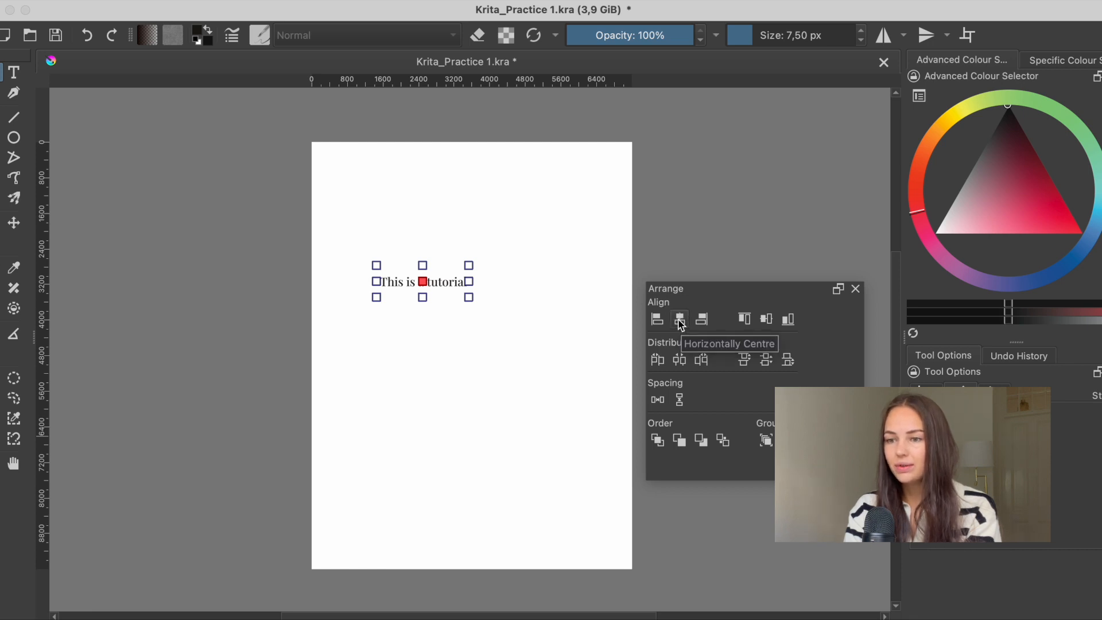
left_click(680, 319)
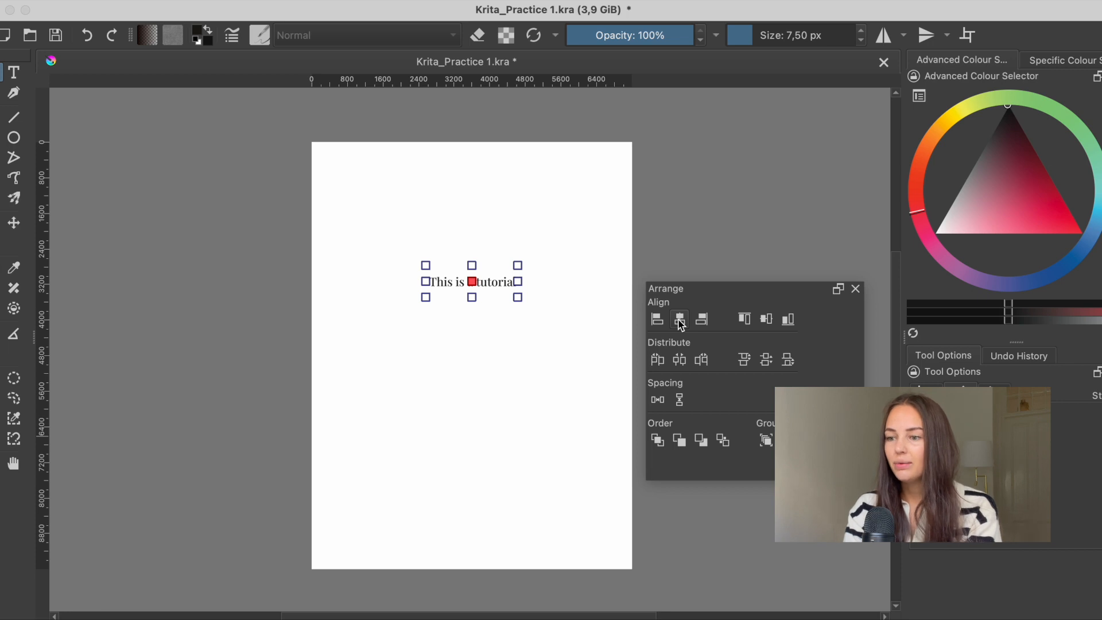
mouse_move(766, 319)
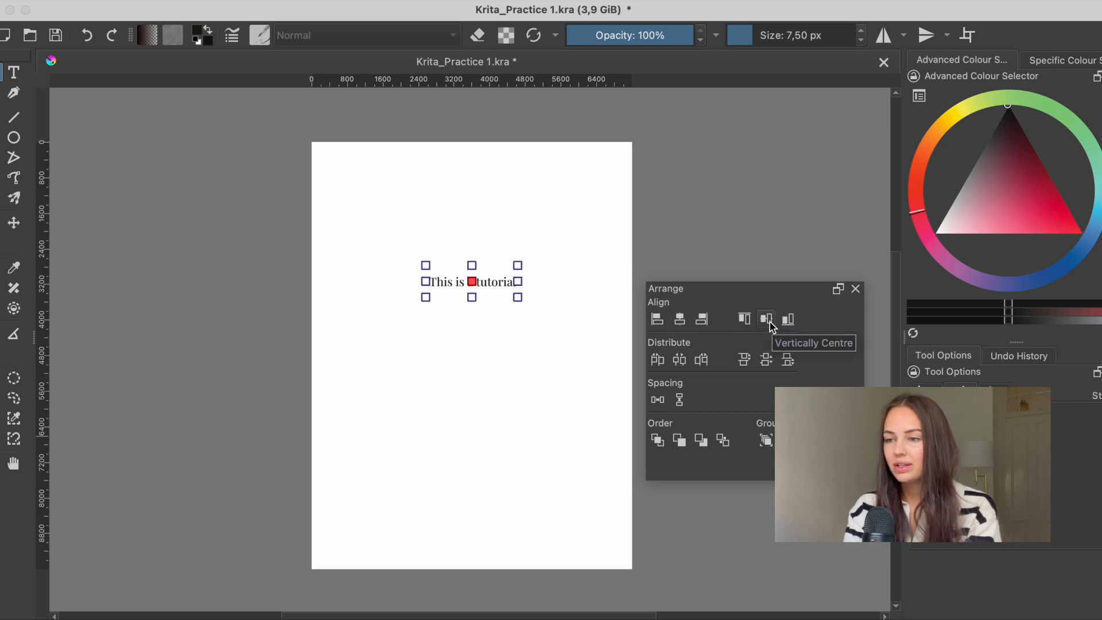
left_click(766, 319)
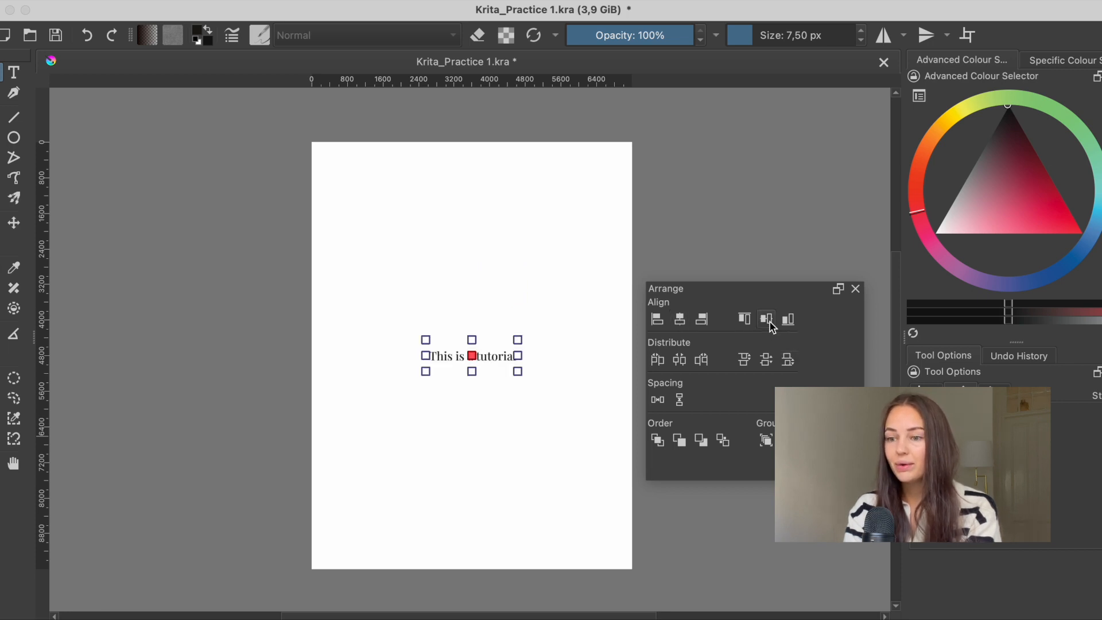